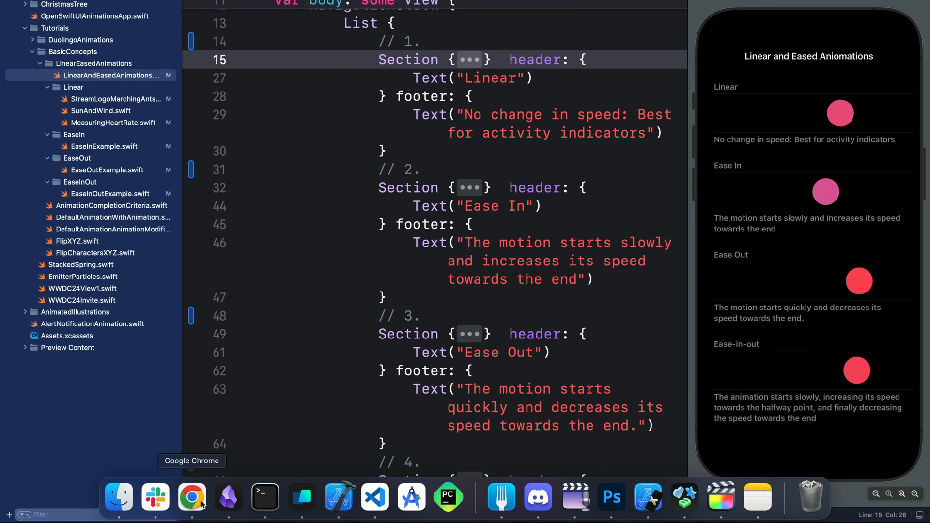
# Step: Bring Chrome forward to show the open-swiftui-animations GitHub repository
pyautogui.click(190, 497)
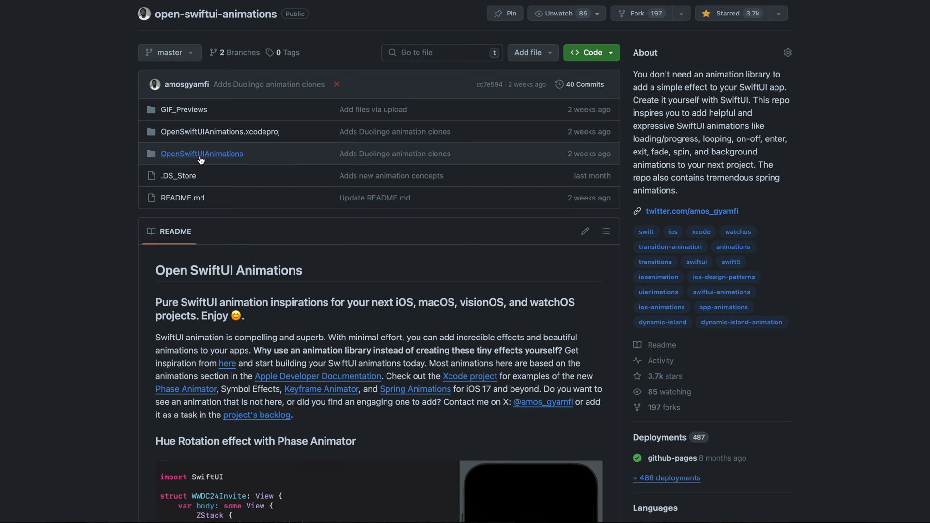
pyautogui.click(201, 153)
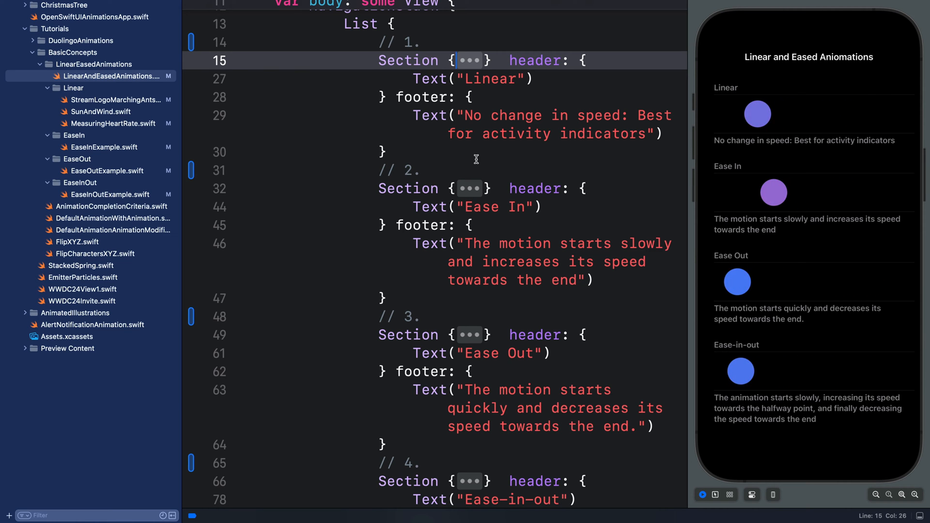
# Step: Expand the Linear section to reveal its phaseAnimator circle with a linear two-second animation
pyautogui.click(501, 79)
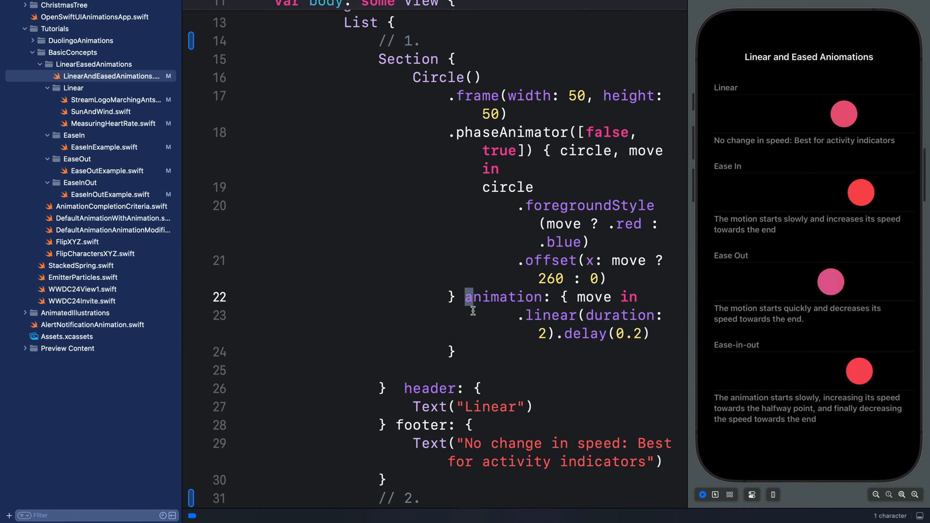
# Step: Highlight the linear timing code, then view the StreamLogoMarchingAnts dashed logo example
pyautogui.moveTo(466, 297); pyautogui.dragTo(454, 351)
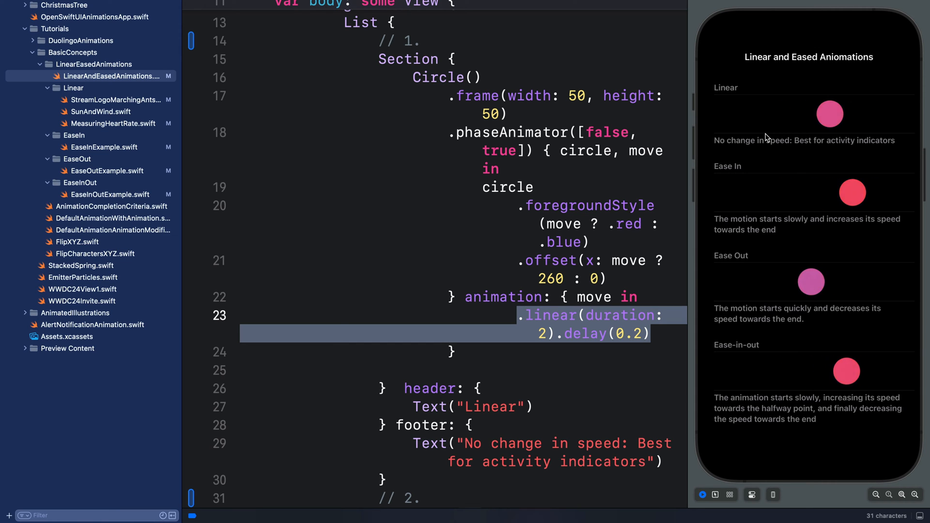
pyautogui.click(113, 100)
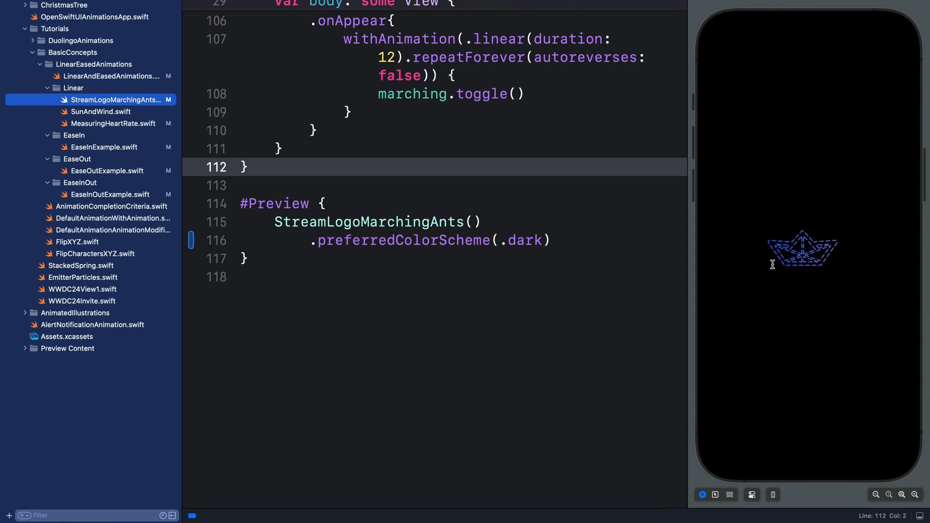
# Step: Show the SunAndWind and MeasuringHeartRate examples, then unfold the Ease In section
pyautogui.click(103, 111)
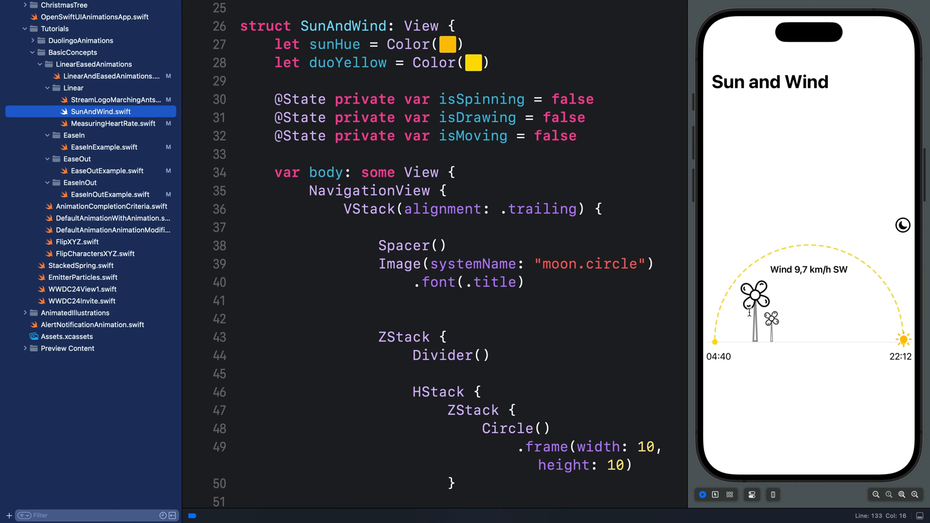
pyautogui.click(110, 124)
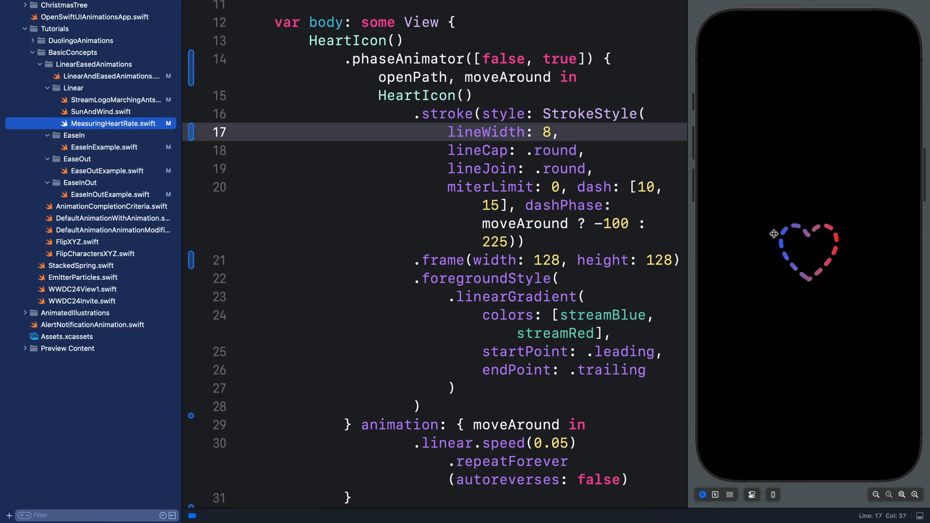
pyautogui.click(107, 76)
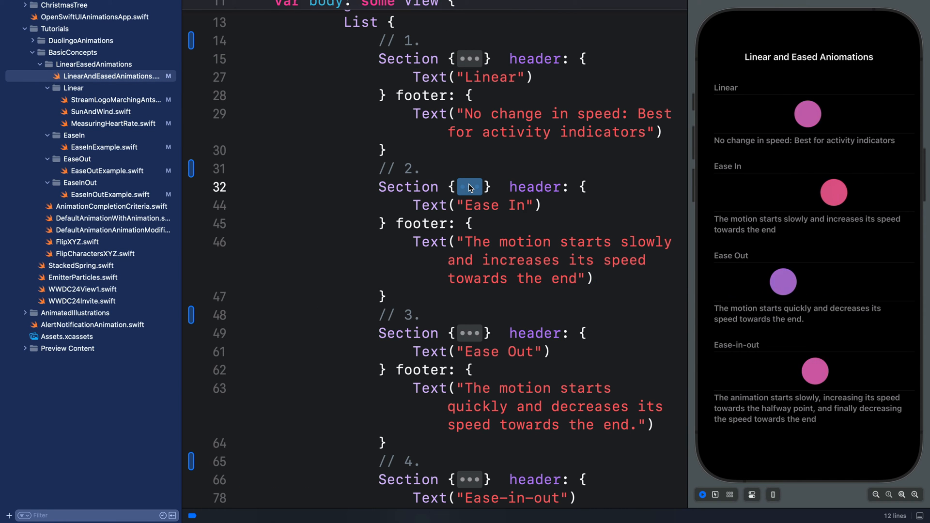
pyautogui.click(468, 187)
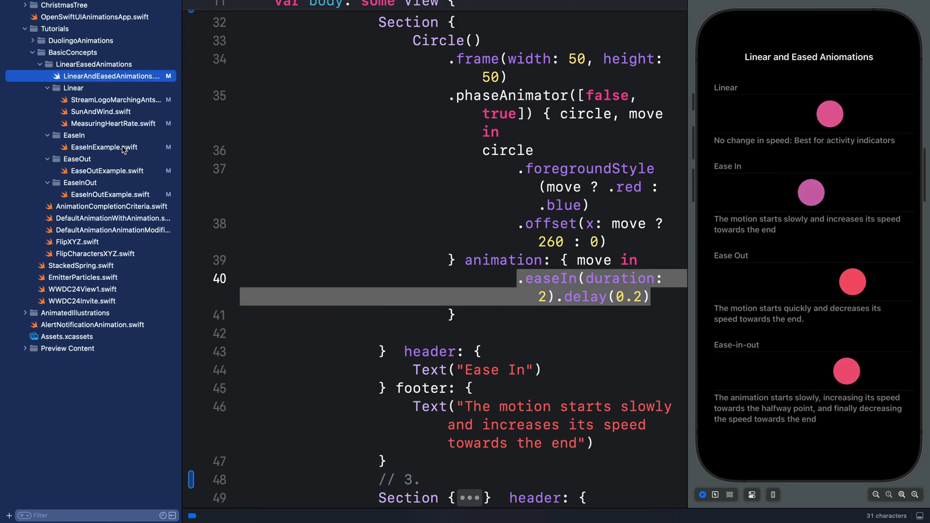
# Step: View the EaseInExample file with its dark-themed preview
pyautogui.click(106, 148)
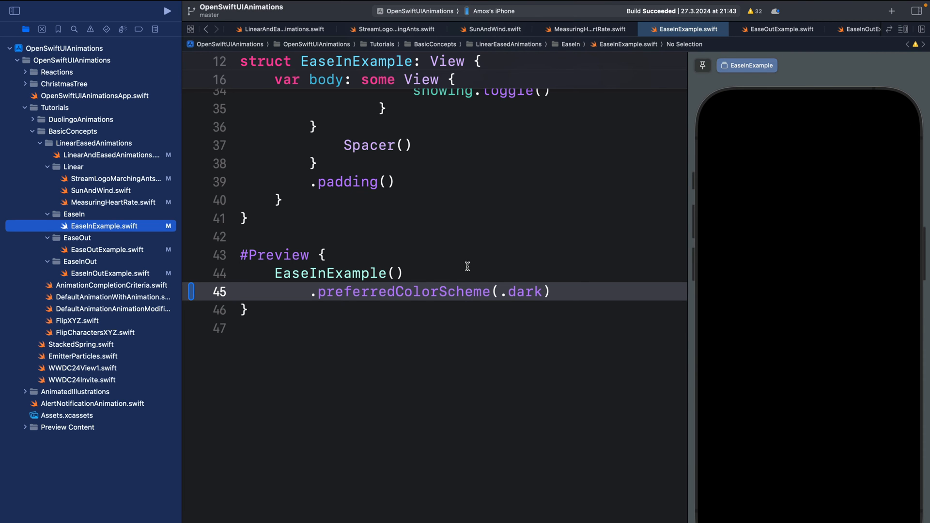
# Step: Return to LinearAndEasedAnimations to show the Ease Out two-second animation
pyautogui.click(106, 155)
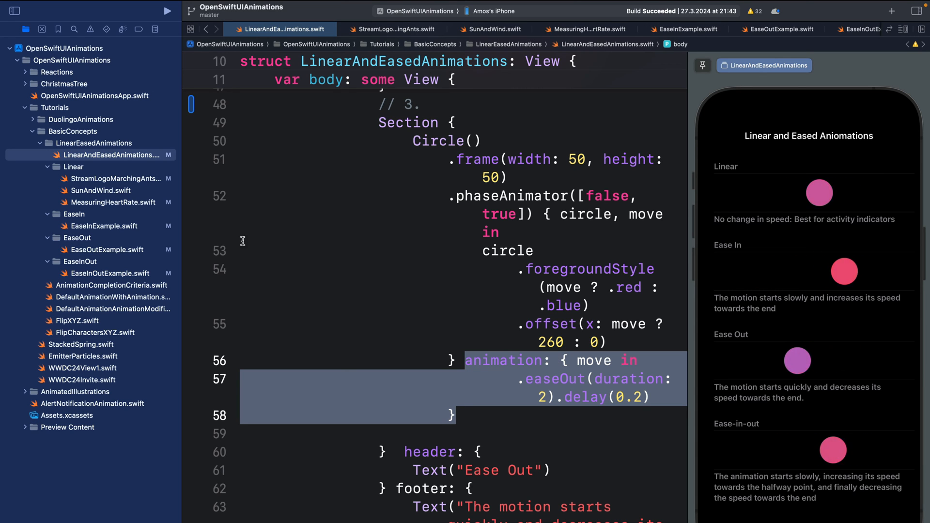
# Step: View EaseOutExample, whose preview slides in a 'Silent mode On' banner
pyautogui.click(107, 249)
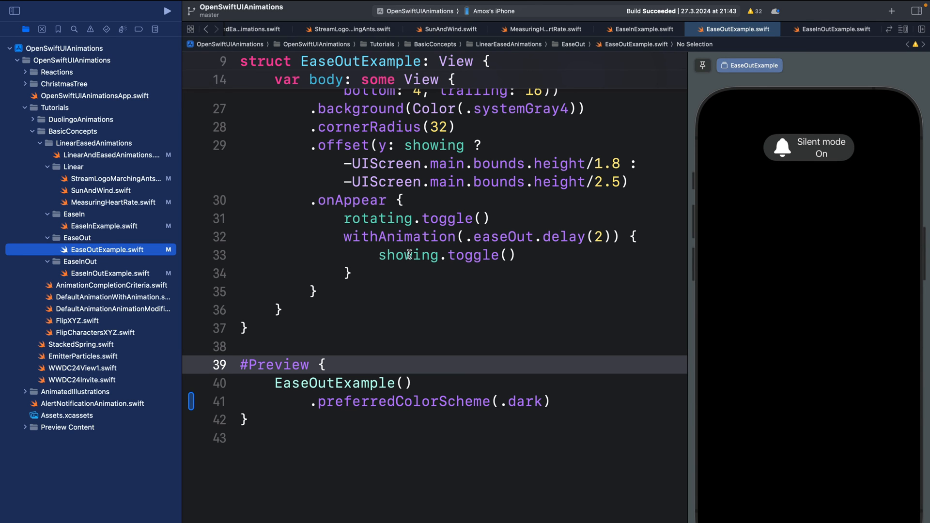
# Step: Return to LinearAndEasedAnimations to show the Ease-in-out two-second animation
pyautogui.click(109, 155)
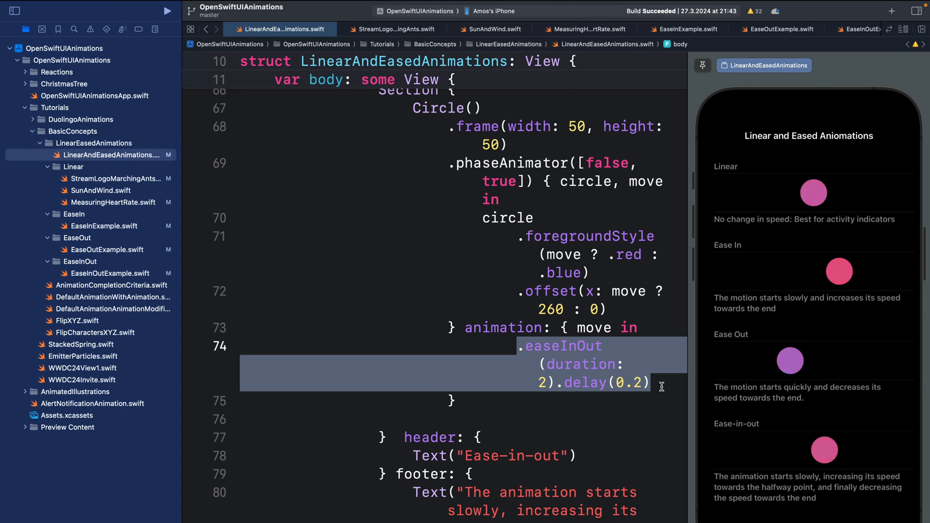
# Step: Scroll the GitHub README to the Duolingo and How Things Move examples
pyautogui.click(107, 273)
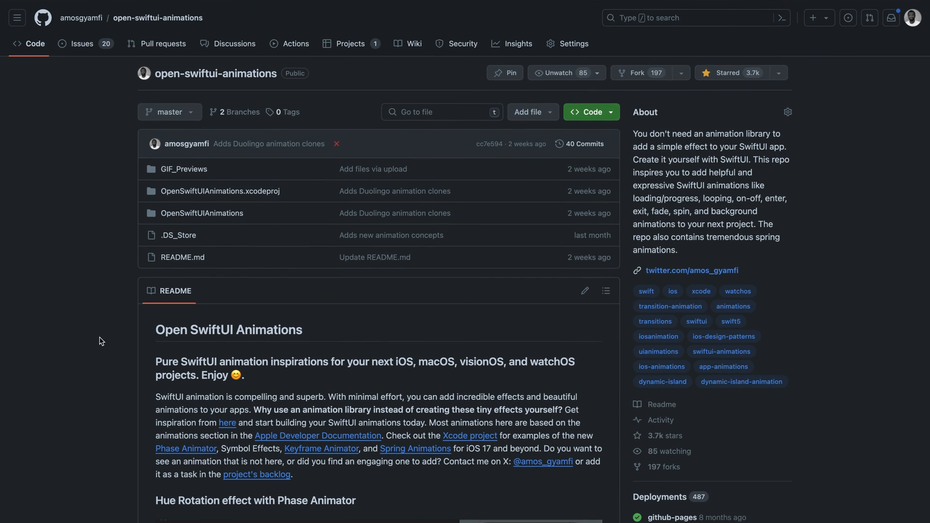
pyautogui.scroll(-3)
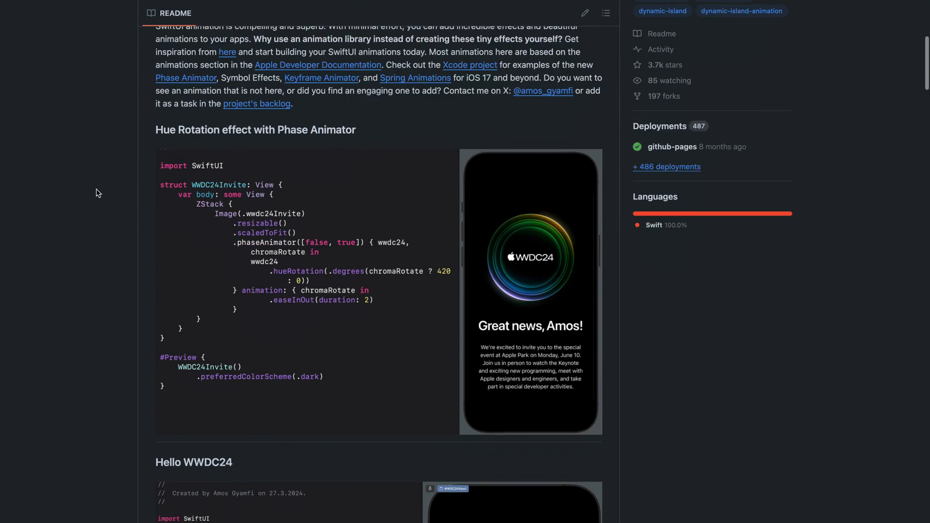
pyautogui.scroll(-3)
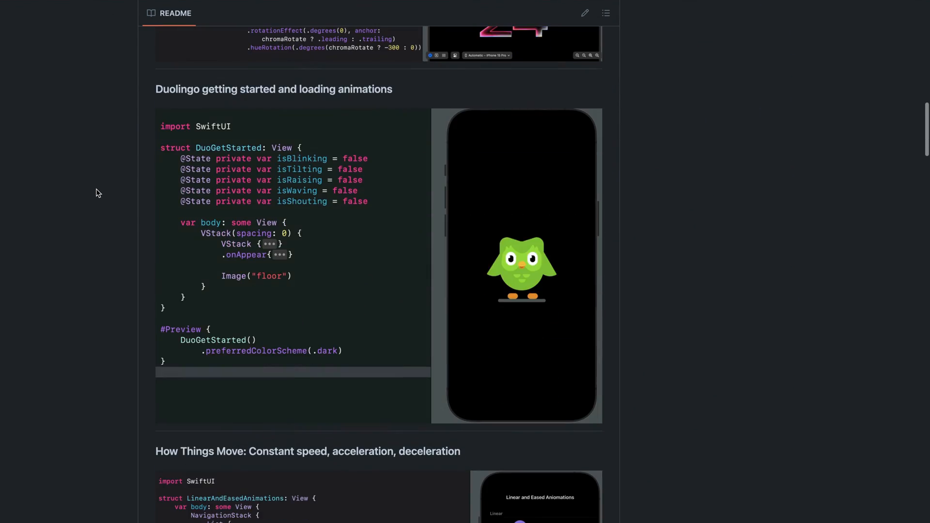